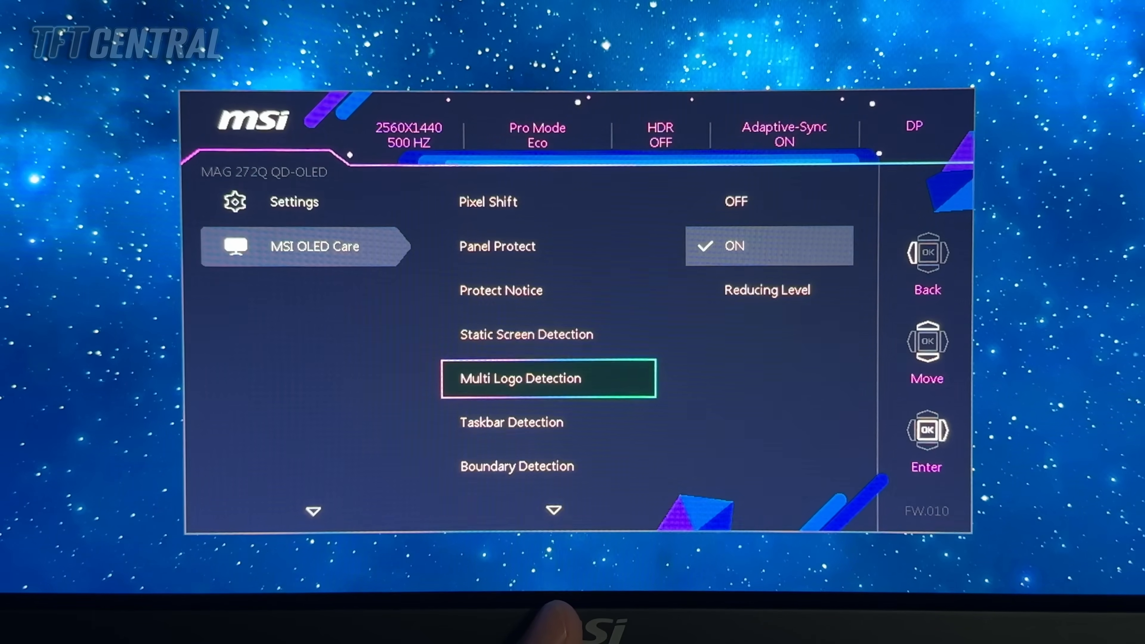
Scroll through Language, Transparency, OSD Time out and HDMI CEC under Settings, then select Brightness in the Image menu
scroll("down", 3)
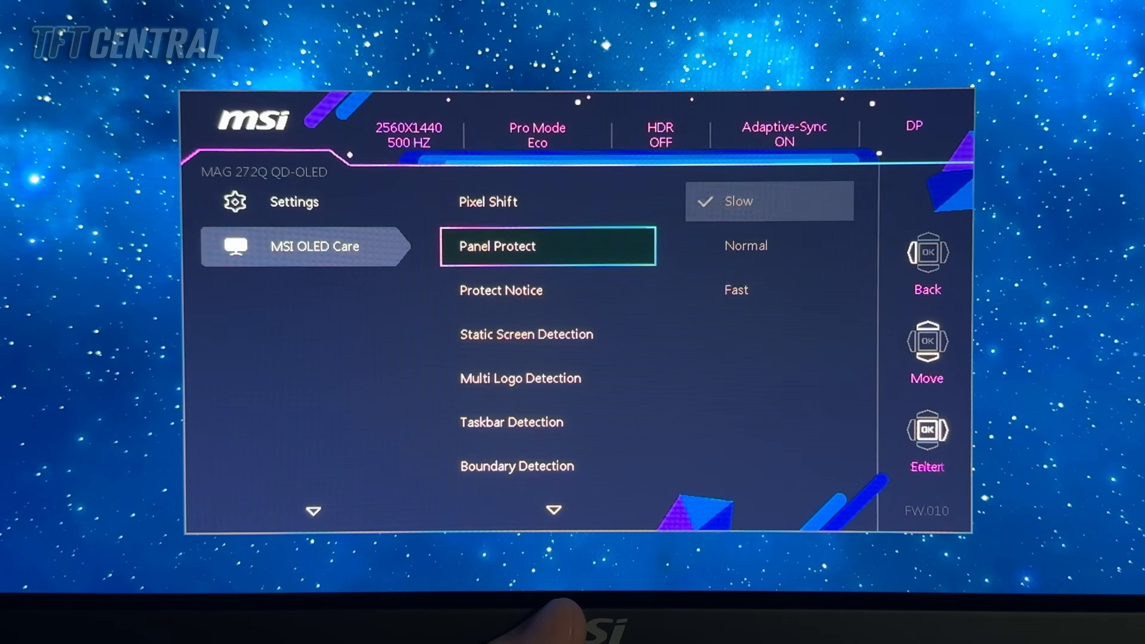
scroll("down", 3)
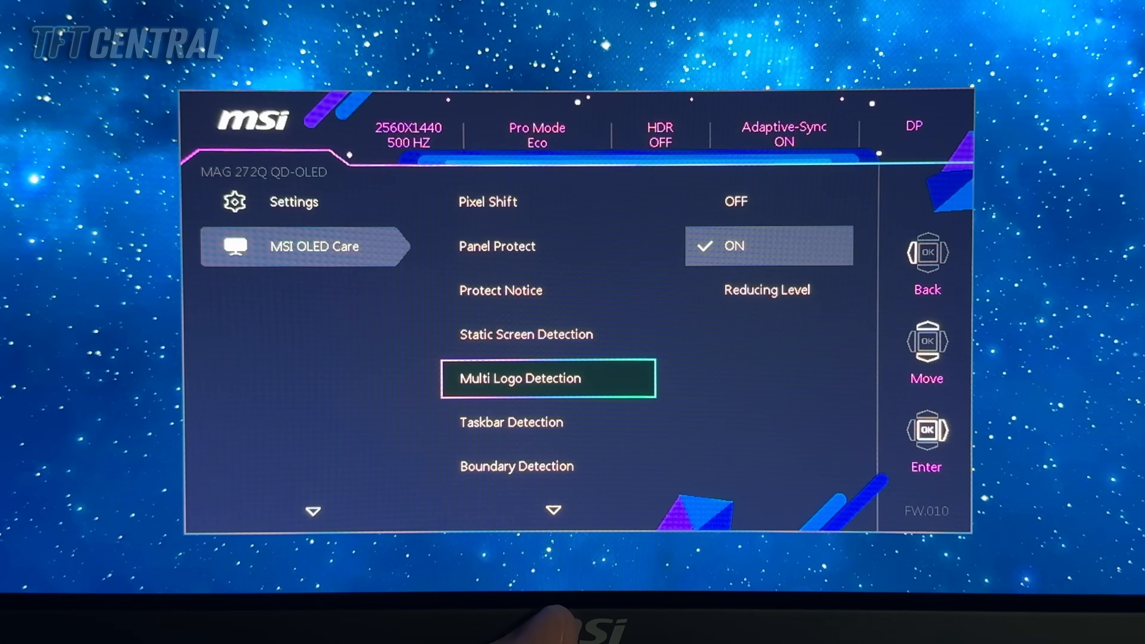
scroll("down", 3)
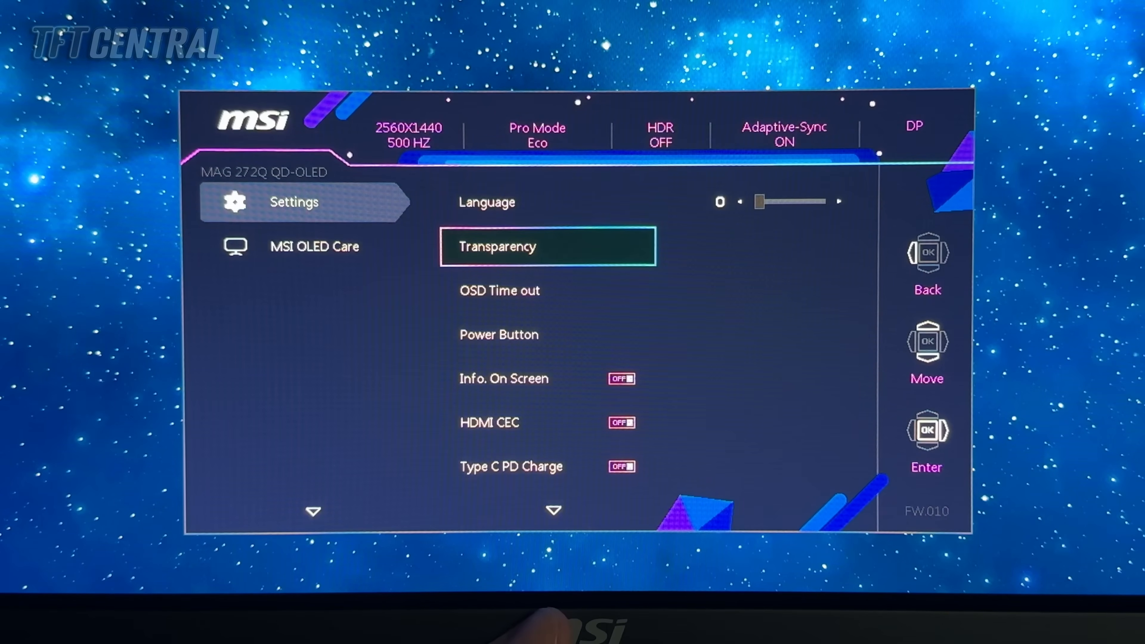
scroll("down", 3)
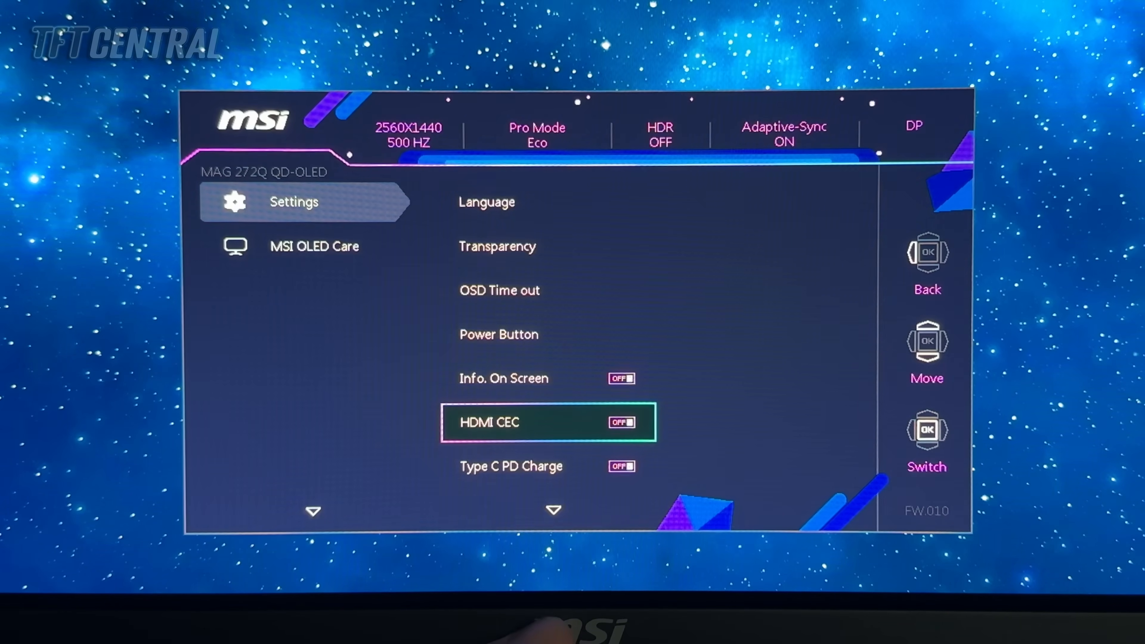
left_click(926, 429)
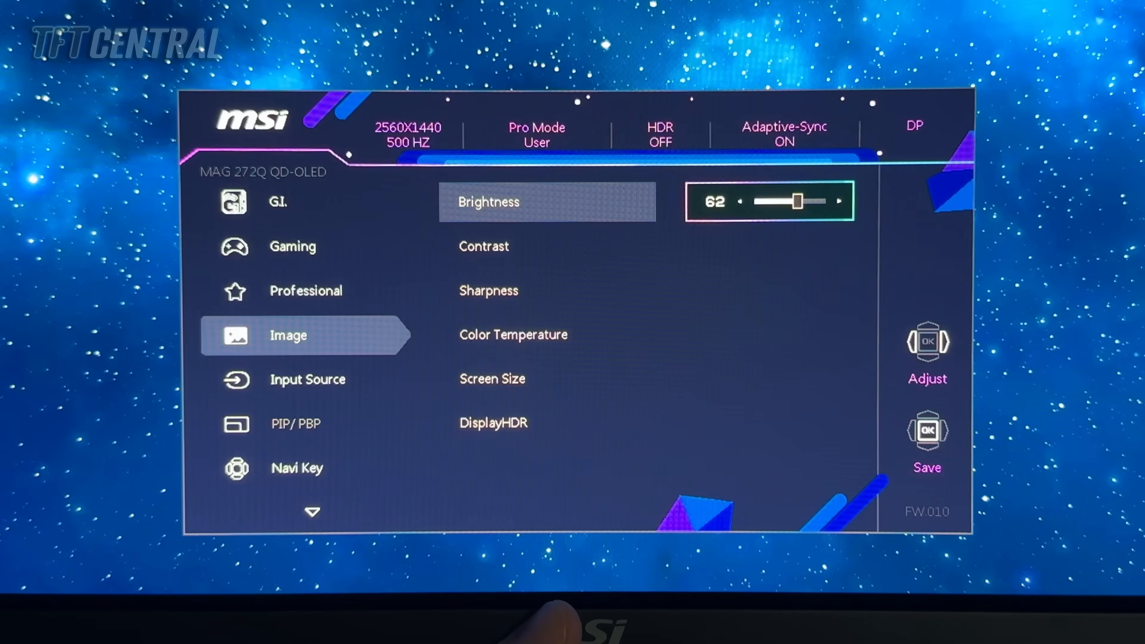
Raise Brightness to 70 and save it, leaving the Pro Mode preset list open on User
left_click(739, 201)
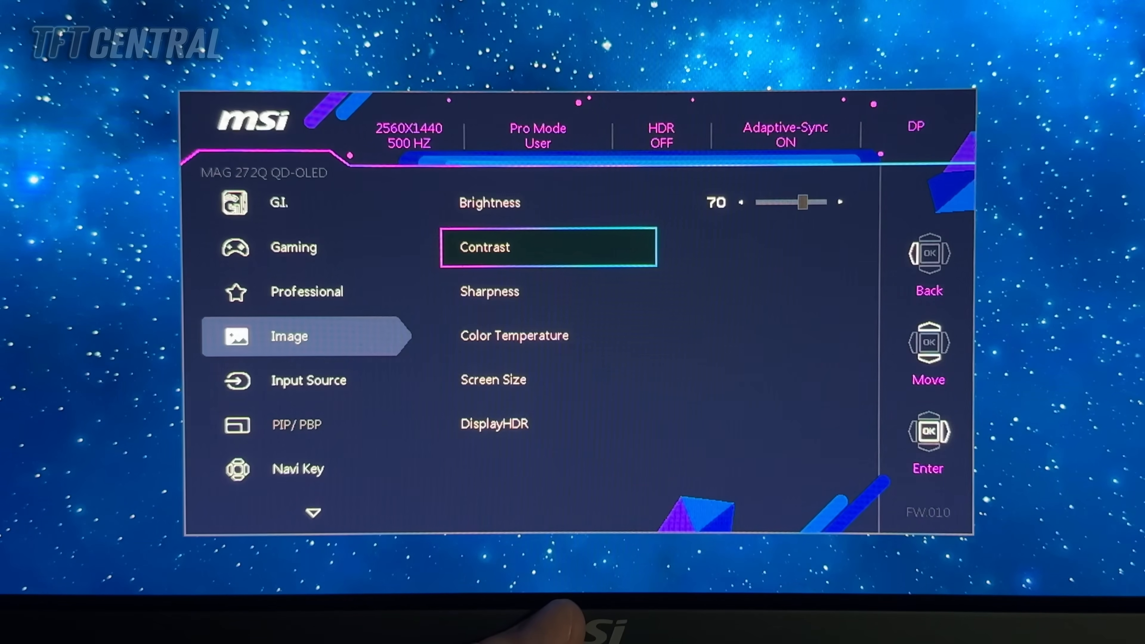
scroll("down", 3)
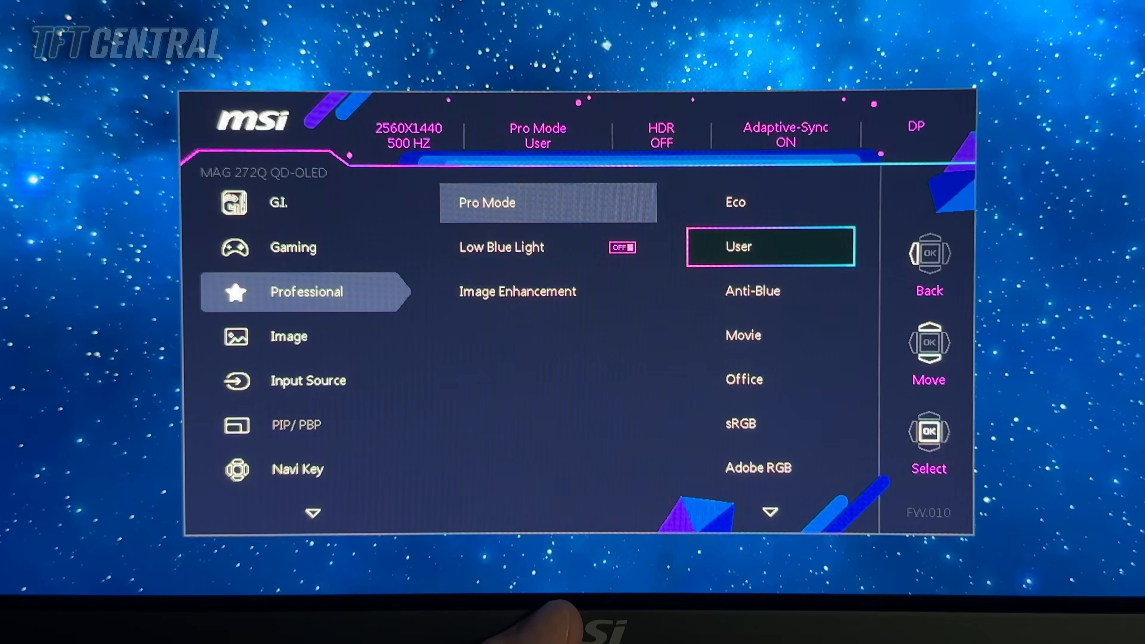
Move down the Pro Mode preset list from User to sRGB and select it
scroll("down", 3)
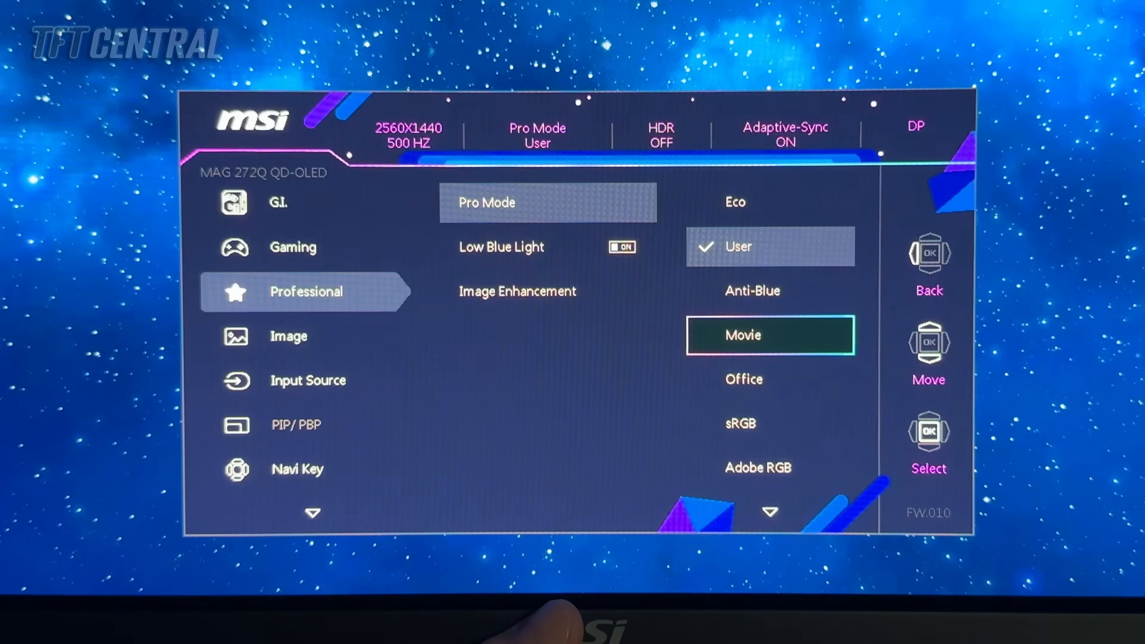
scroll("down", 3)
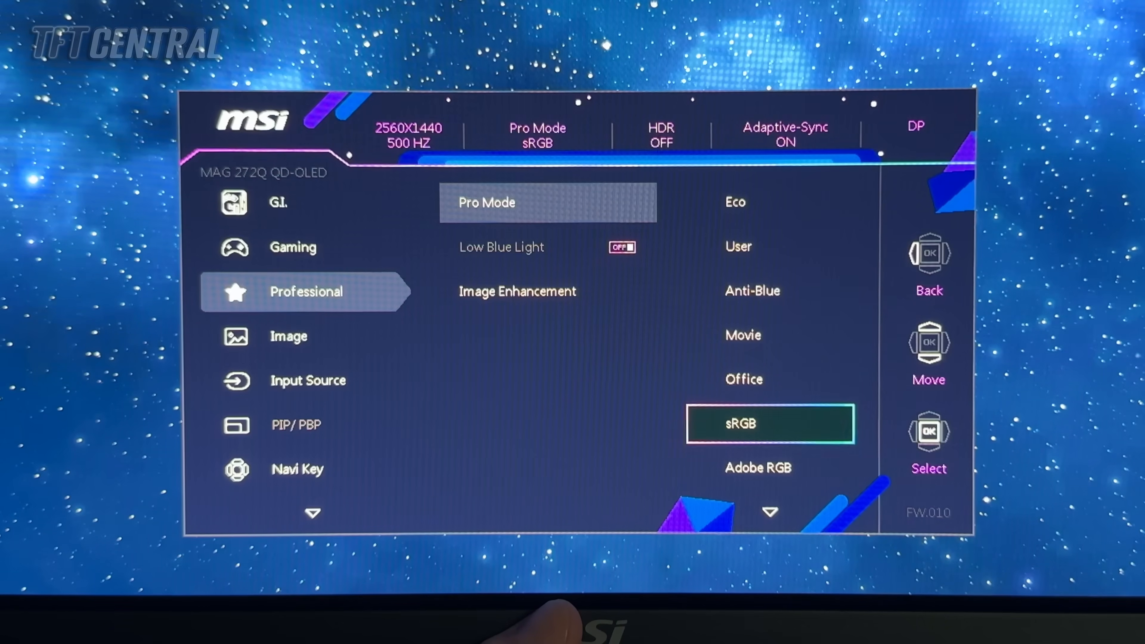
scroll("down", 3)
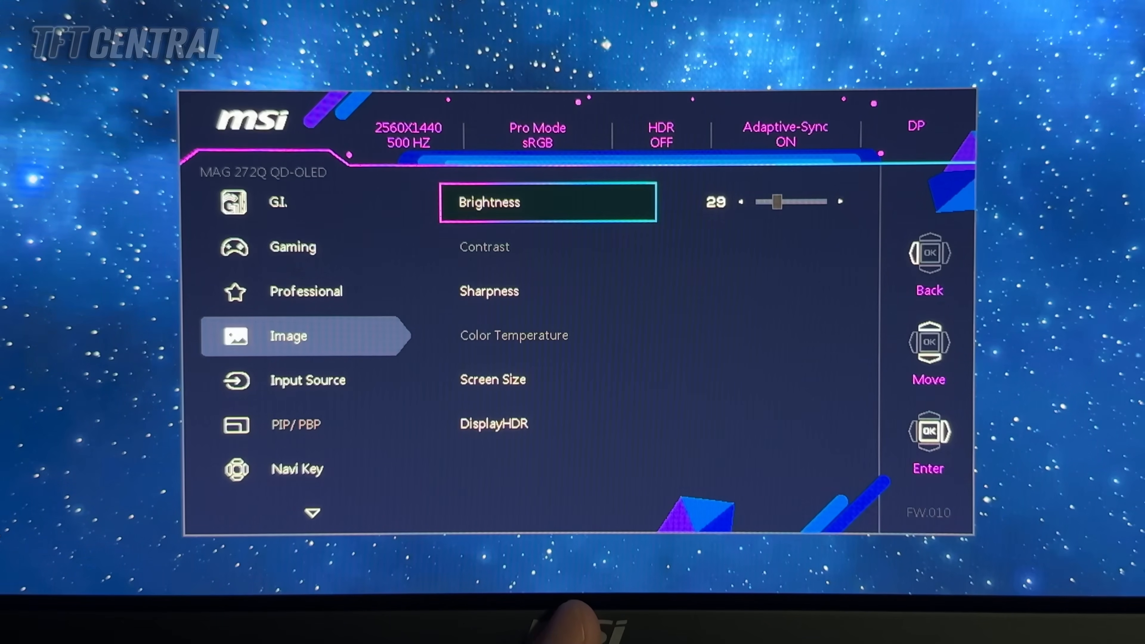
Set Brightness to 29 in sRGB mode and return to the Pro Mode preset list
left_click(305, 291)
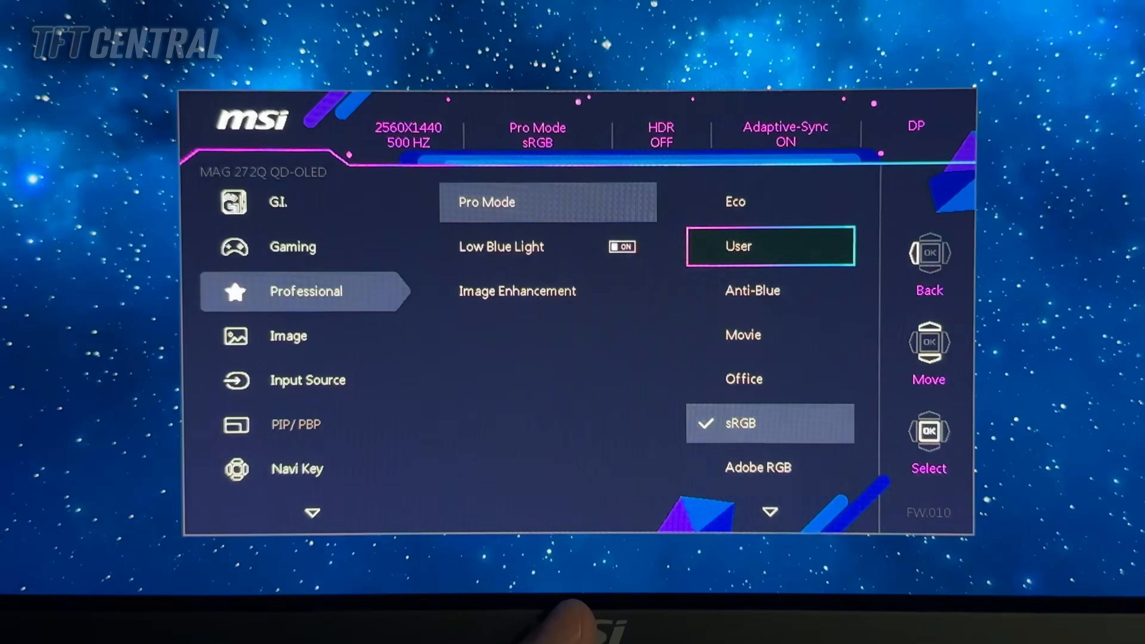
left_click(620, 246)
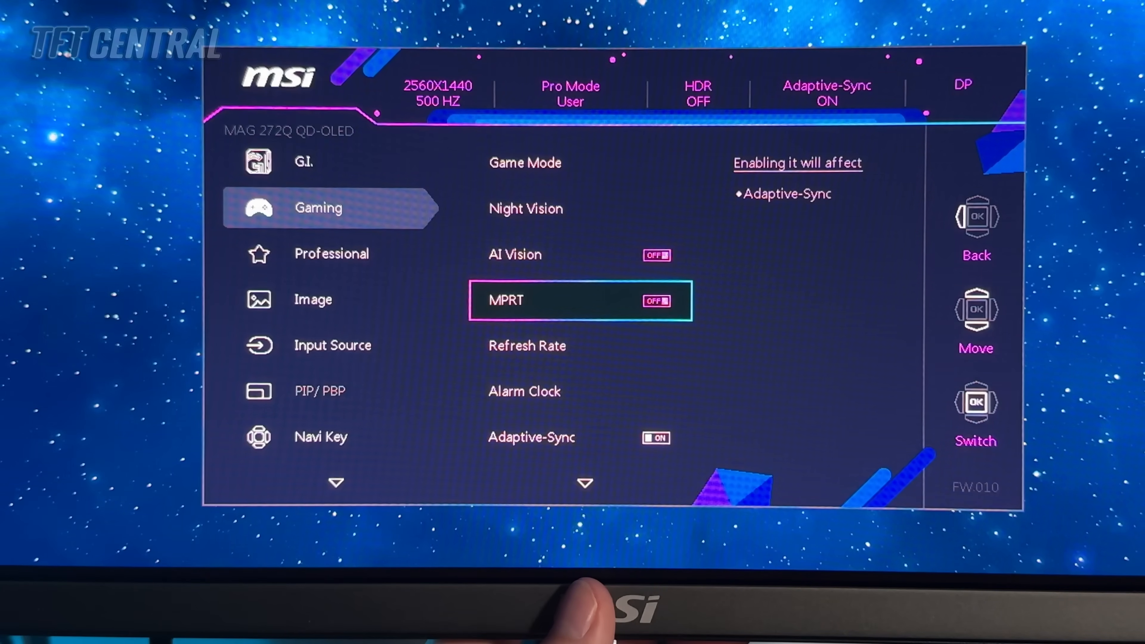
Scroll through Game Mode, MPRT and Adaptive-Sync in the Gaming menu with User preset active
scroll("down", 3)
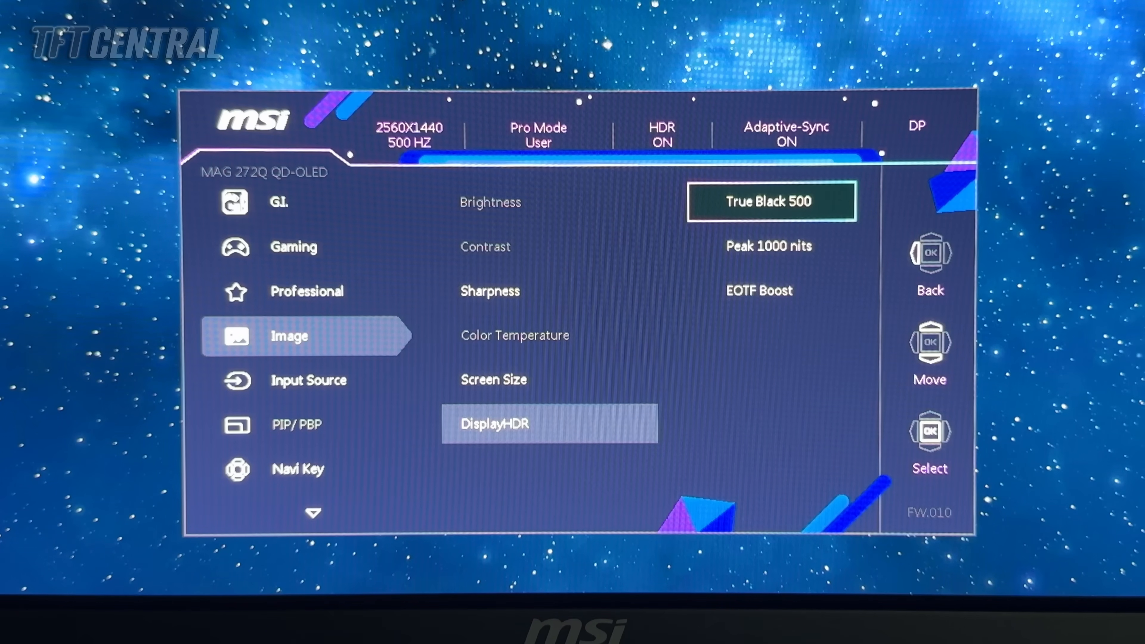
Select True Black 500 as the DisplayHDR mode with HDR on
scroll("down", 3)
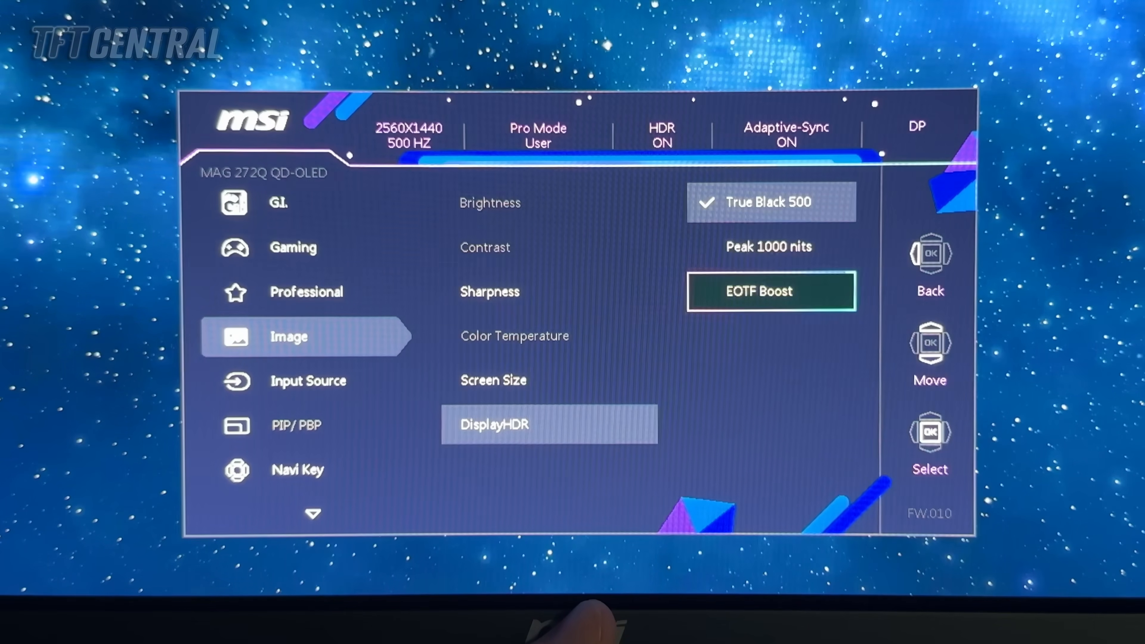